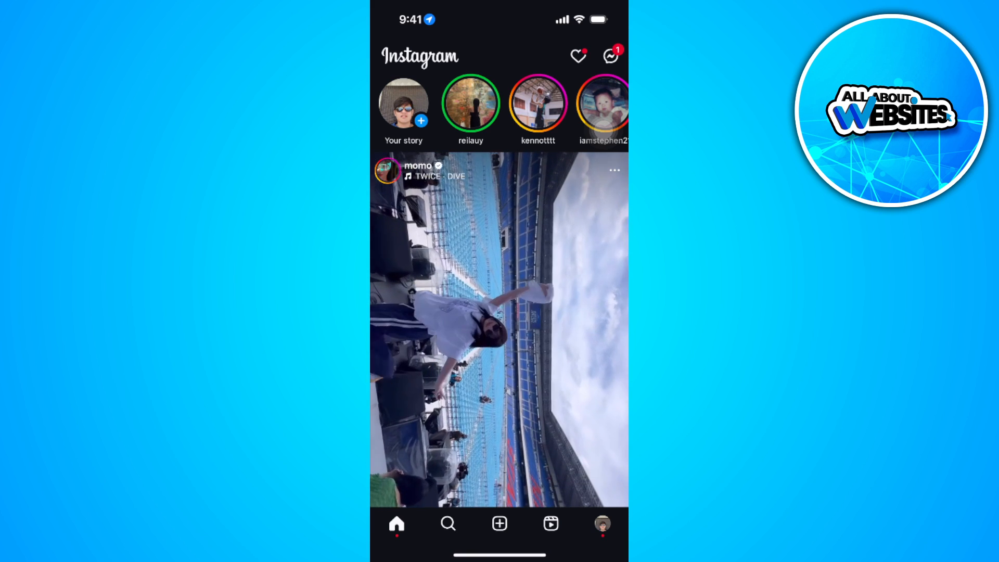
Go to your own profile page from the bottom navigation bar.
click(601, 524)
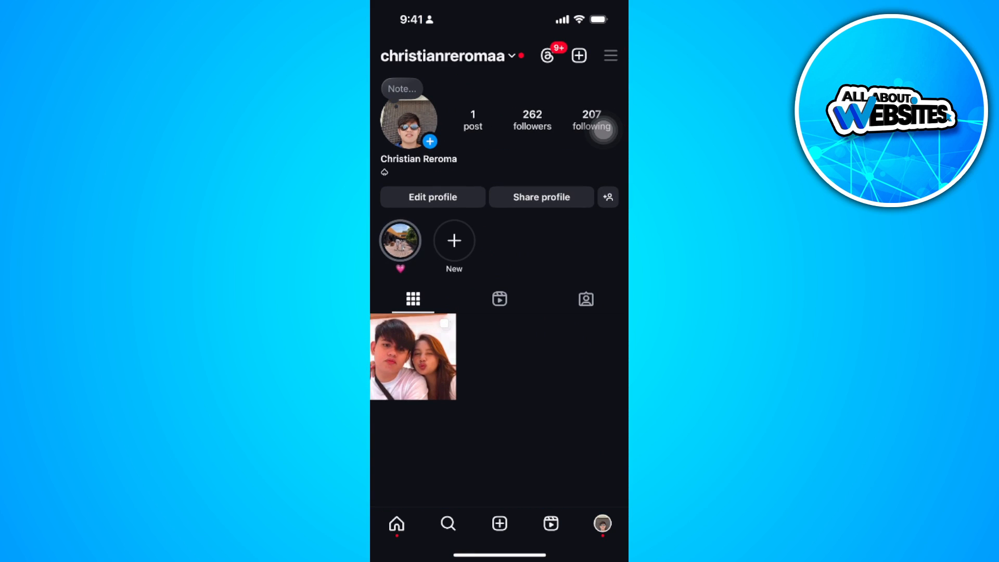
Open Your activity from the profile menu and scroll down its list.
click(610, 55)
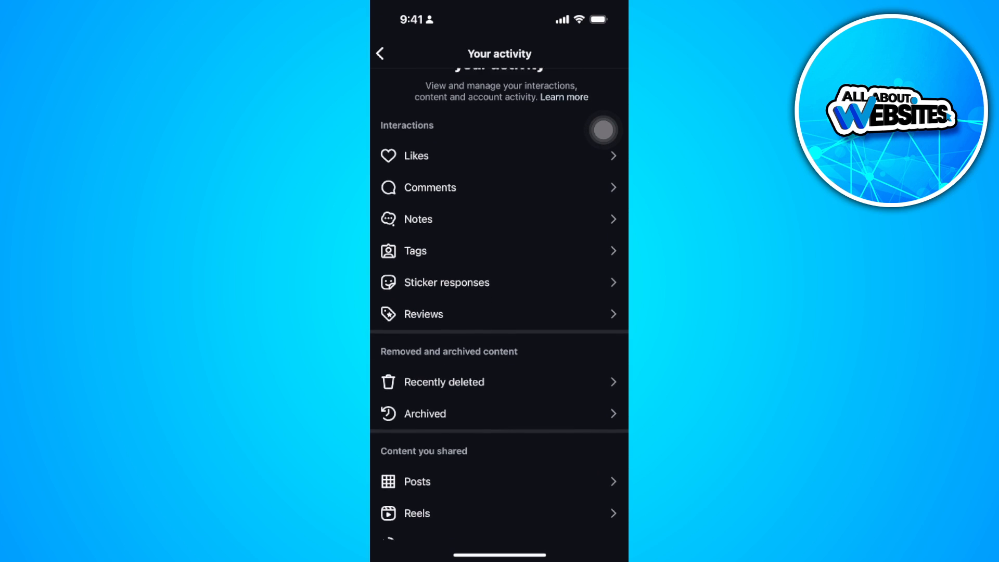
scroll(down, 3)
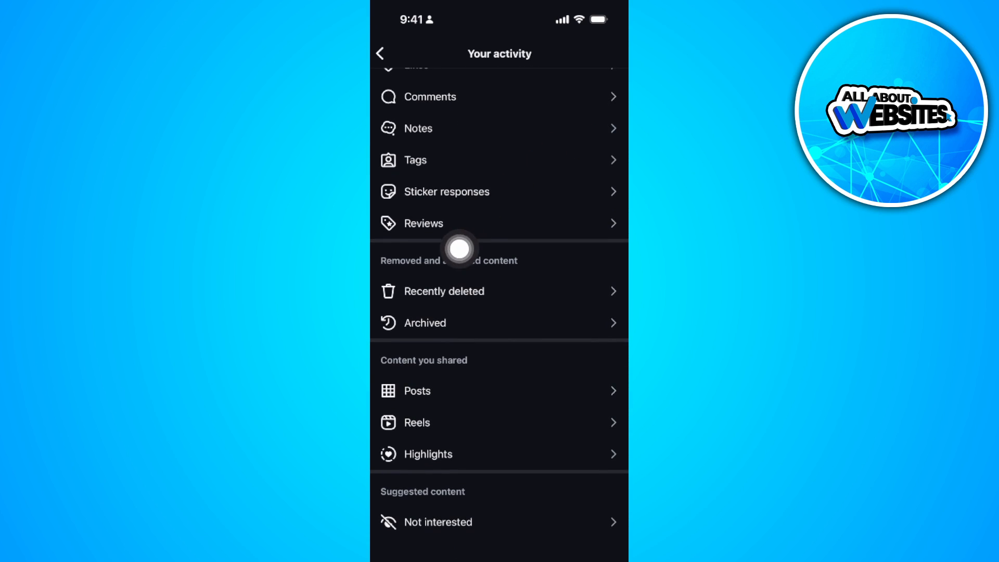
mouse_move(594, 217)
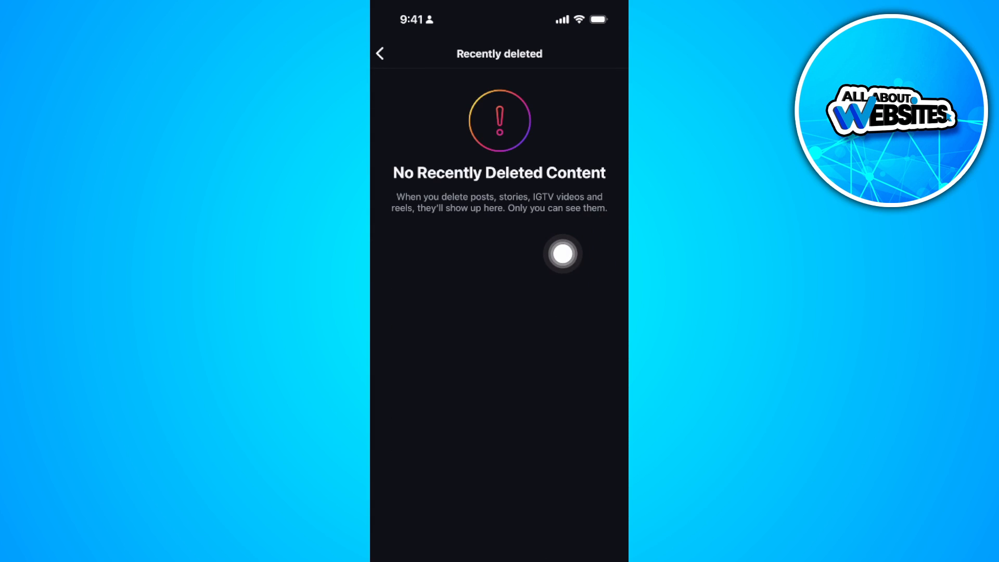
mouse_move(602, 255)
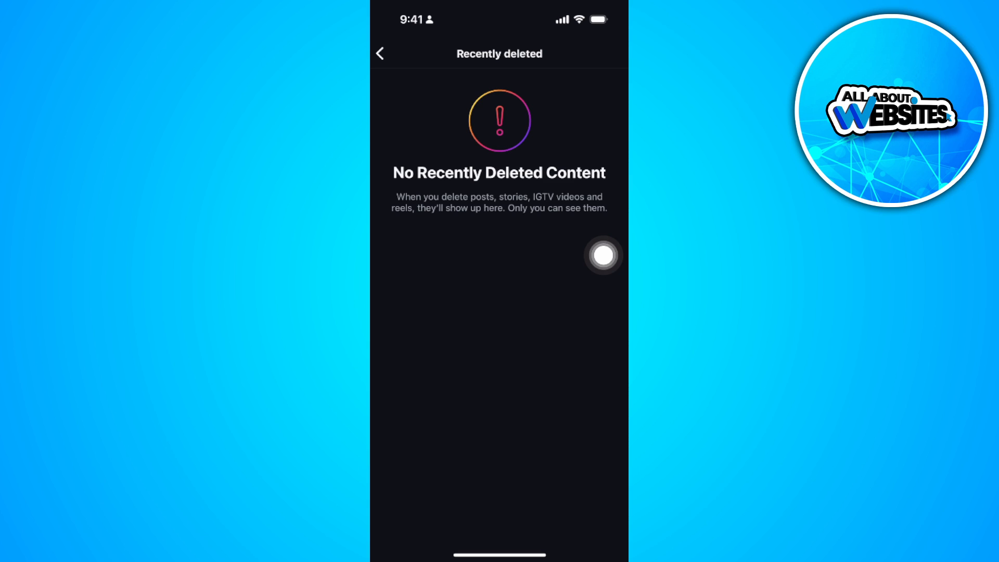
Return to Your activity, open the Stories archive and scroll back to January 2024.
click(380, 53)
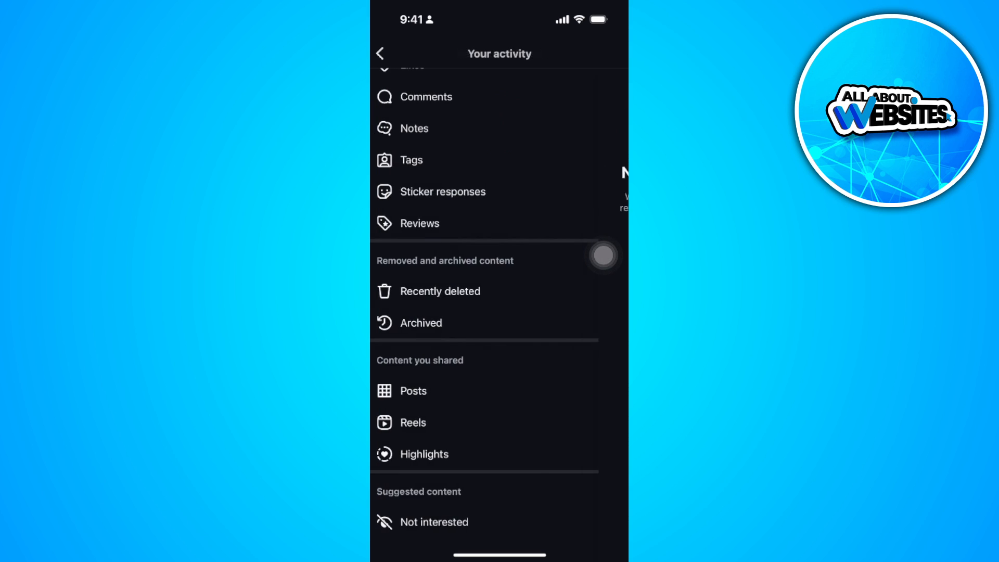
click(420, 322)
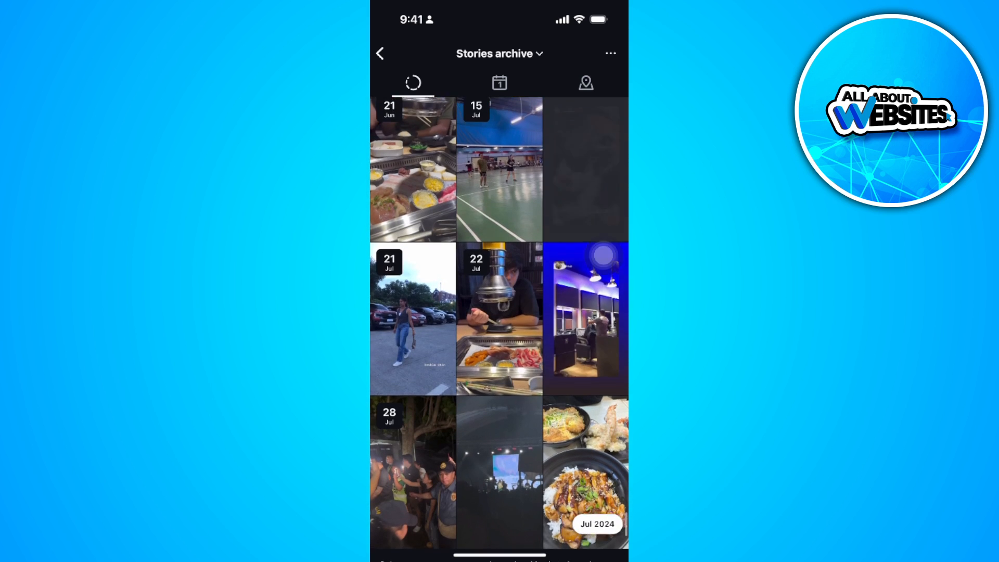
scroll(up, 3)
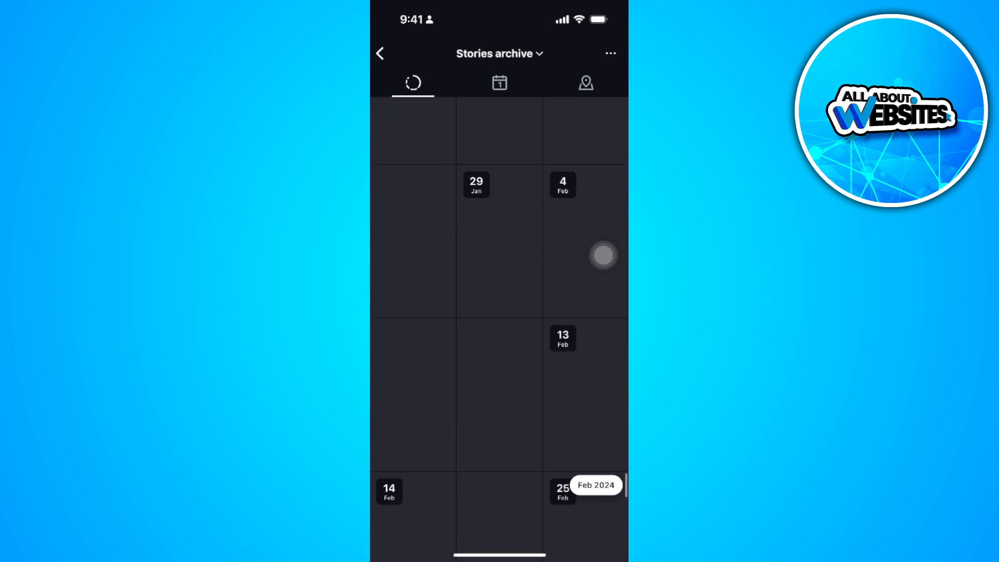
scroll(up, 3)
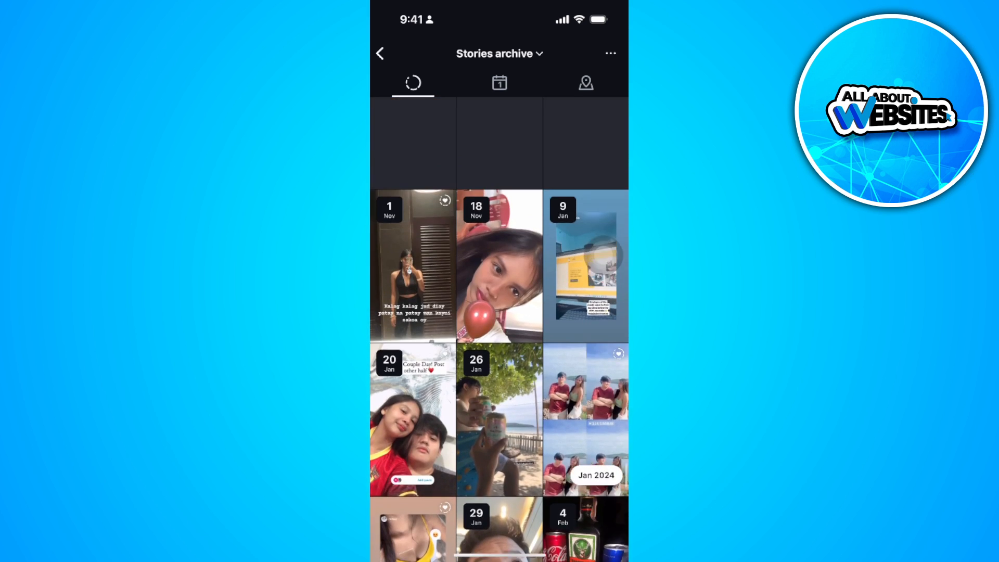